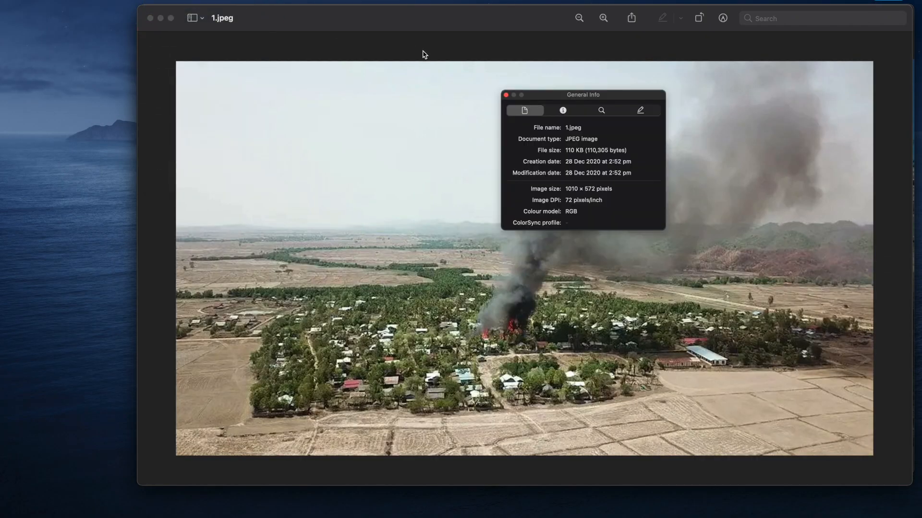
Move the inspector aside, then view 1.jpeg's More Info details and its empty Annotations.
drag(583, 95, 443, 94)
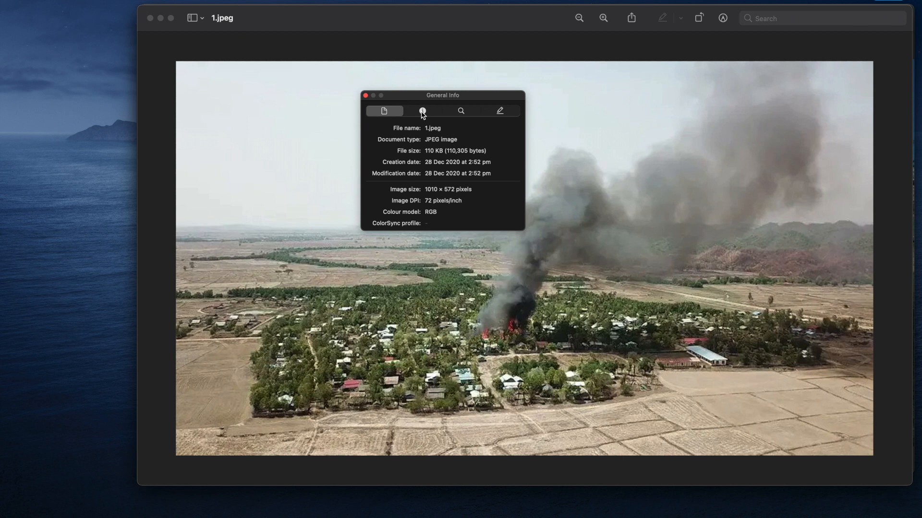
mouse_move(419, 104)
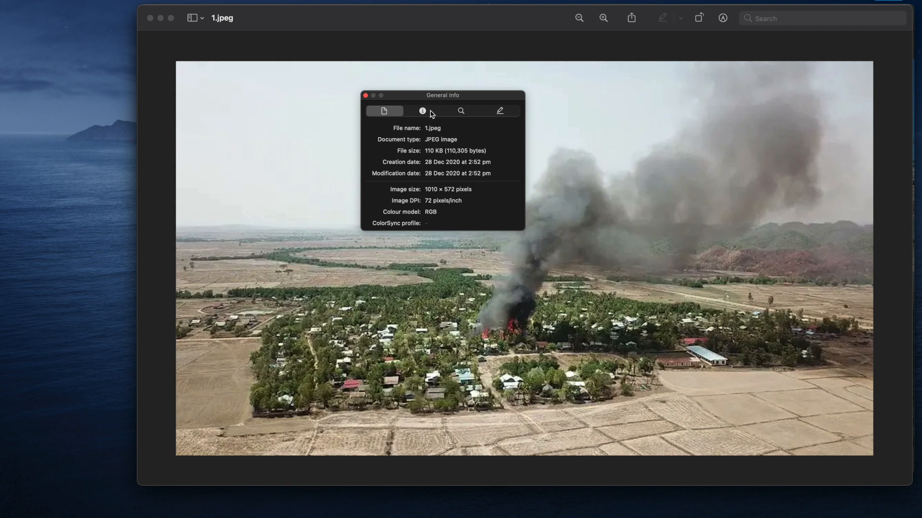
mouse_move(422, 111)
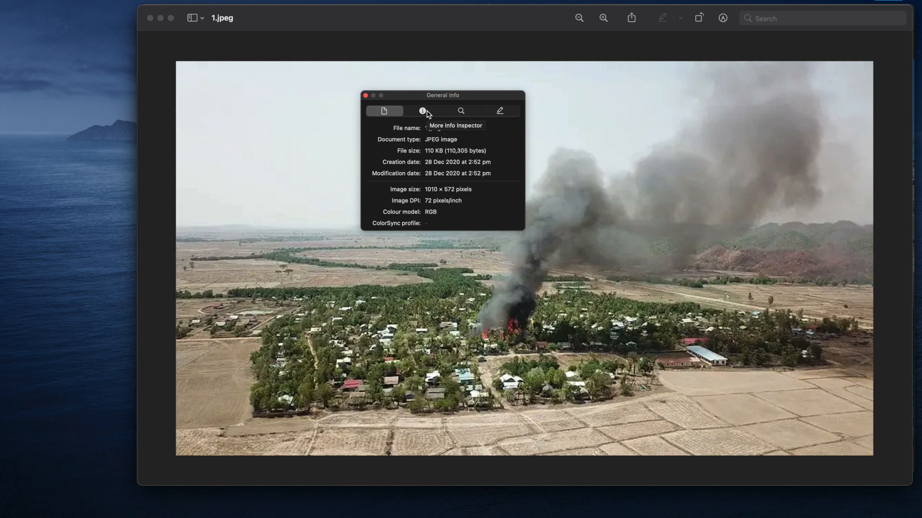
click(422, 111)
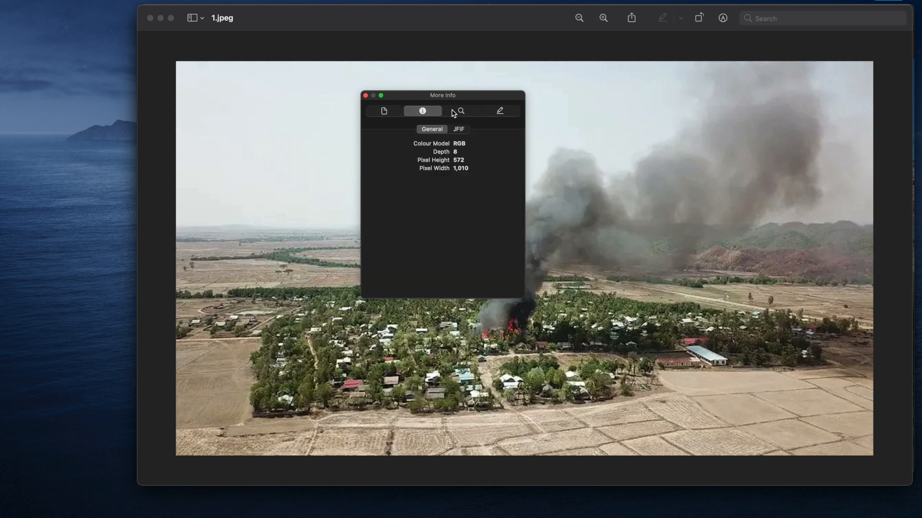
mouse_move(461, 111)
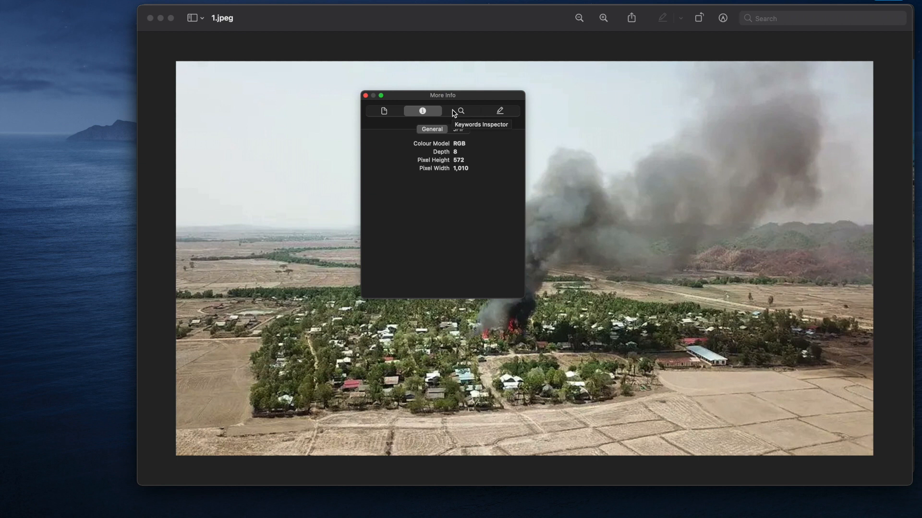
click(461, 111)
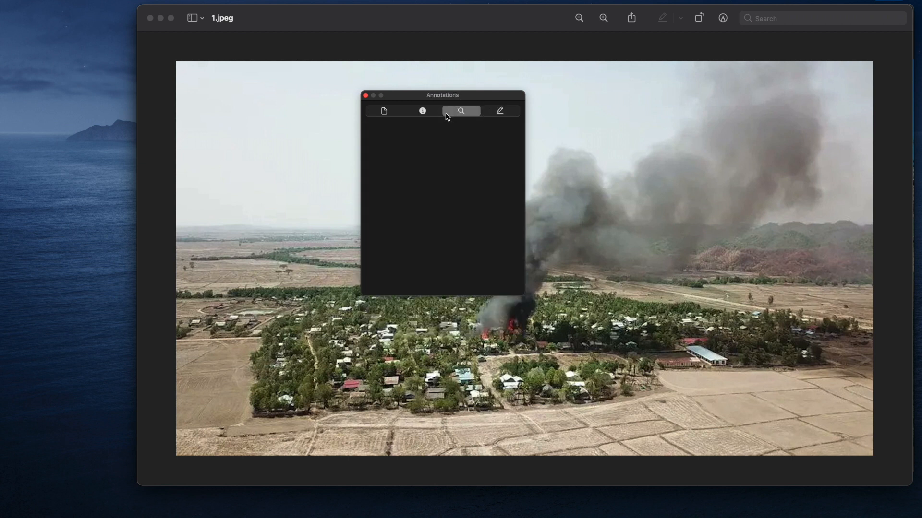
click(365, 95)
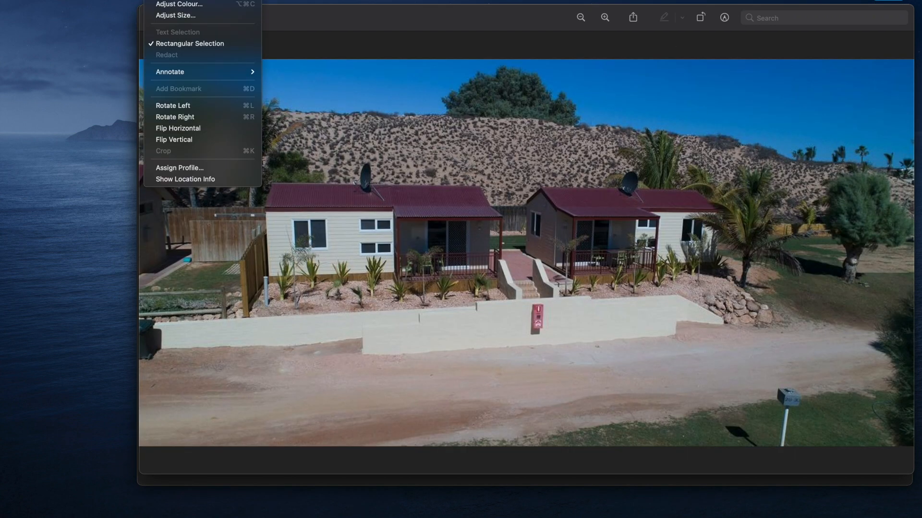
Switch between 5.jpg's Exif camera settings and GPS location near Coral Bay.
click(184, 179)
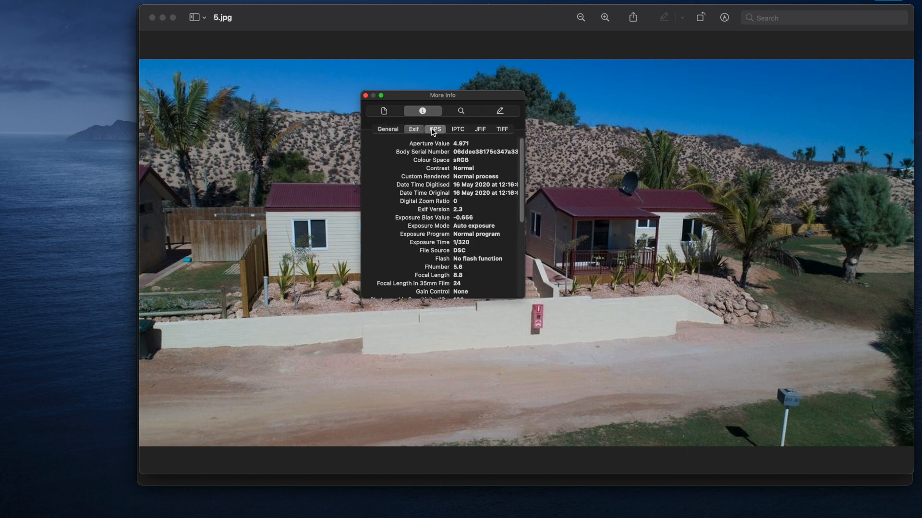
click(435, 129)
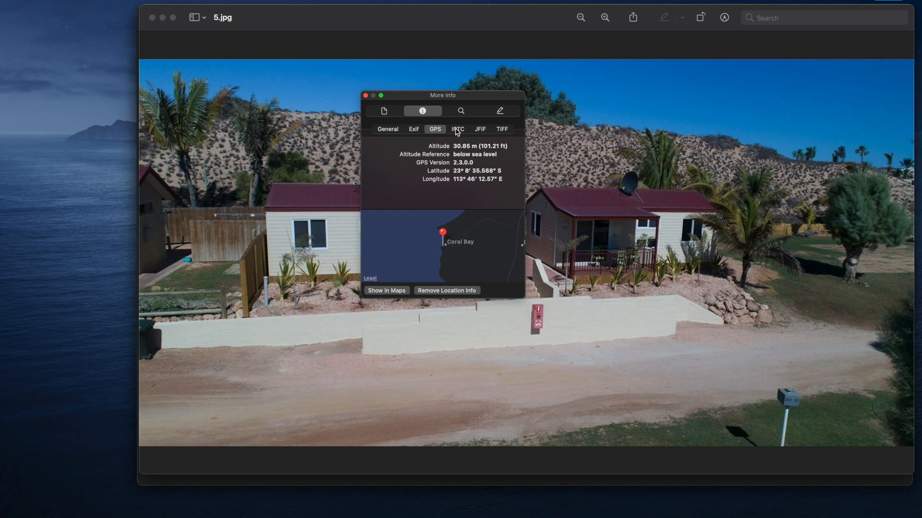
click(414, 129)
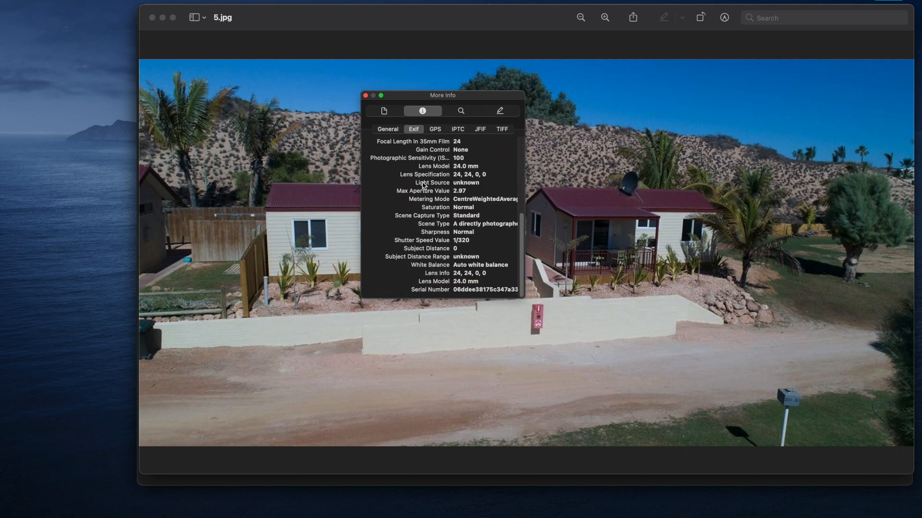
mouse_move(454, 219)
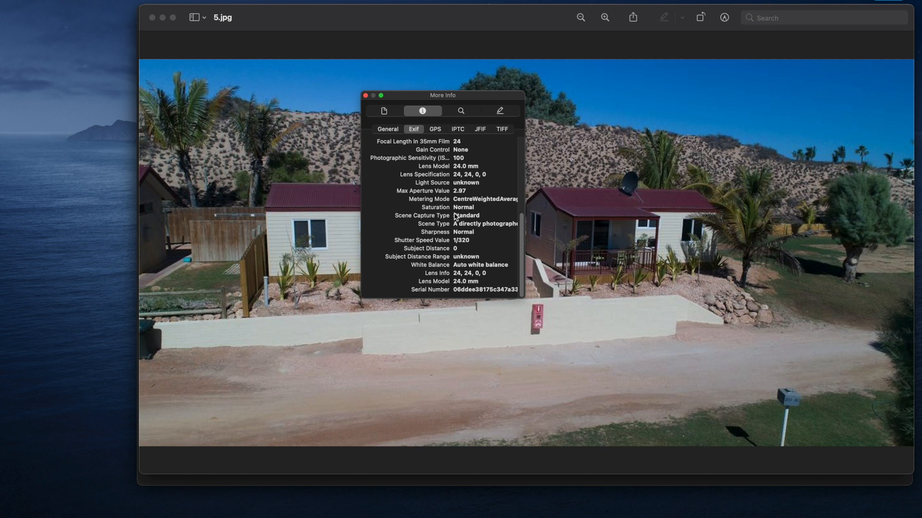
click(435, 129)
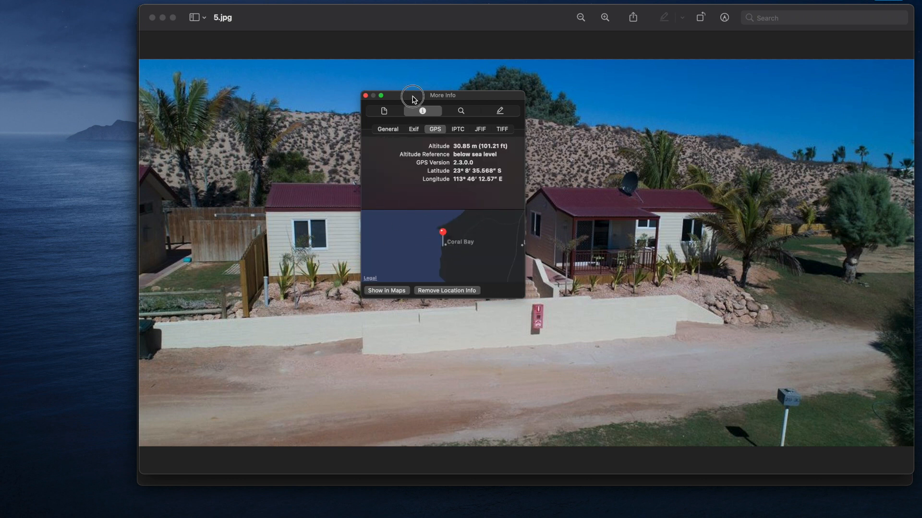
drag(413, 95, 467, 49)
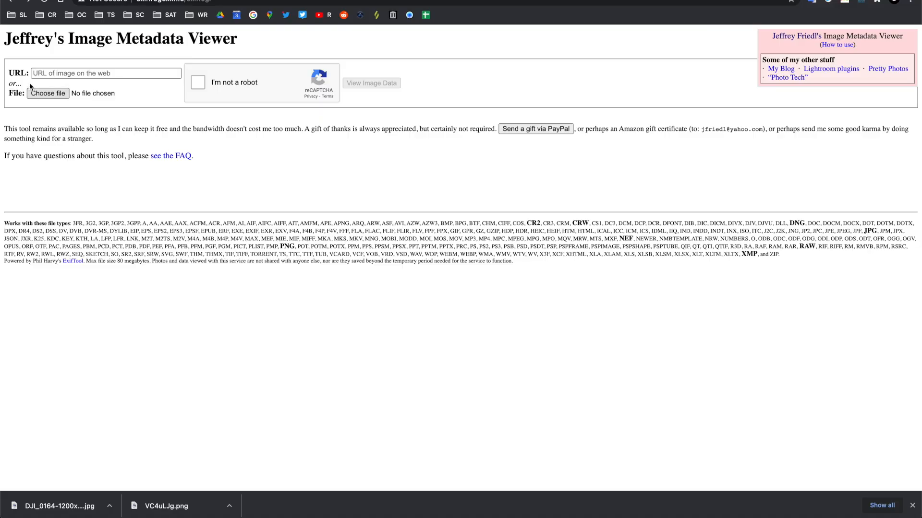
Upload 5.jpg, pass the robot check, and scroll its drone camera, GPS and gimbal report.
click(106, 73)
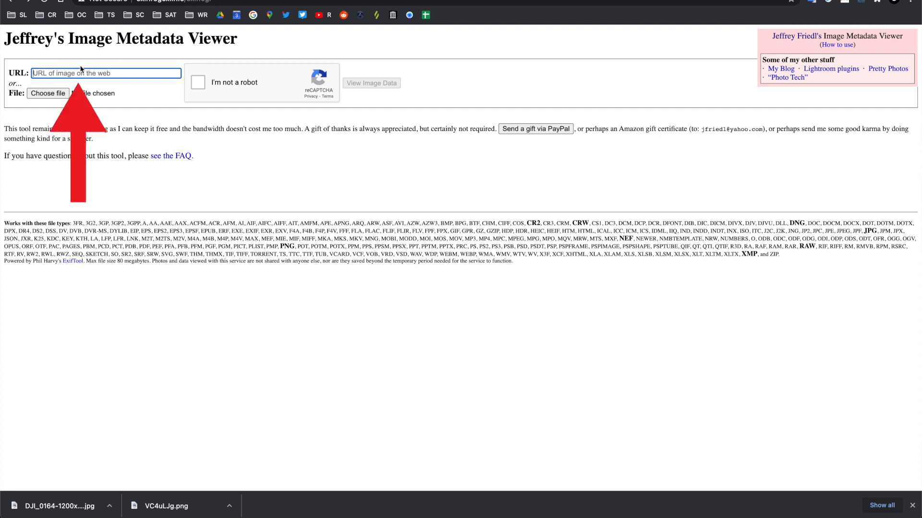
mouse_move(56, 92)
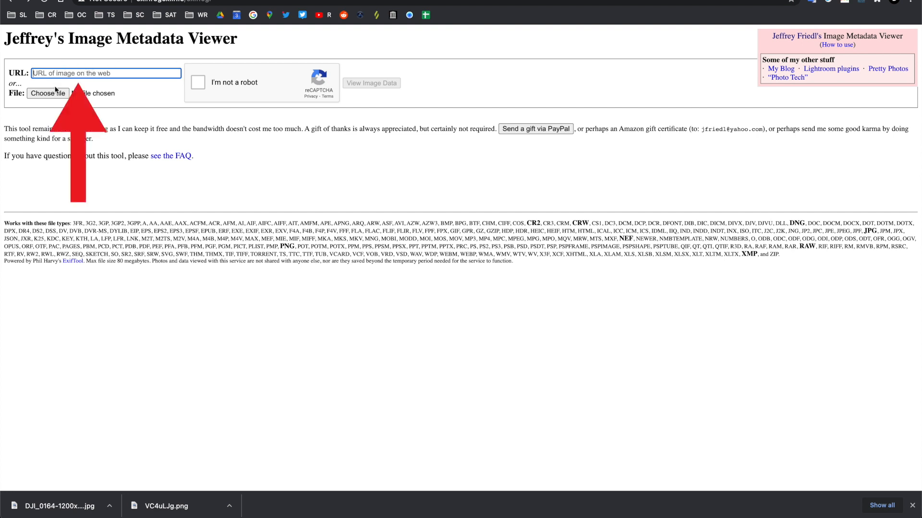
click(47, 93)
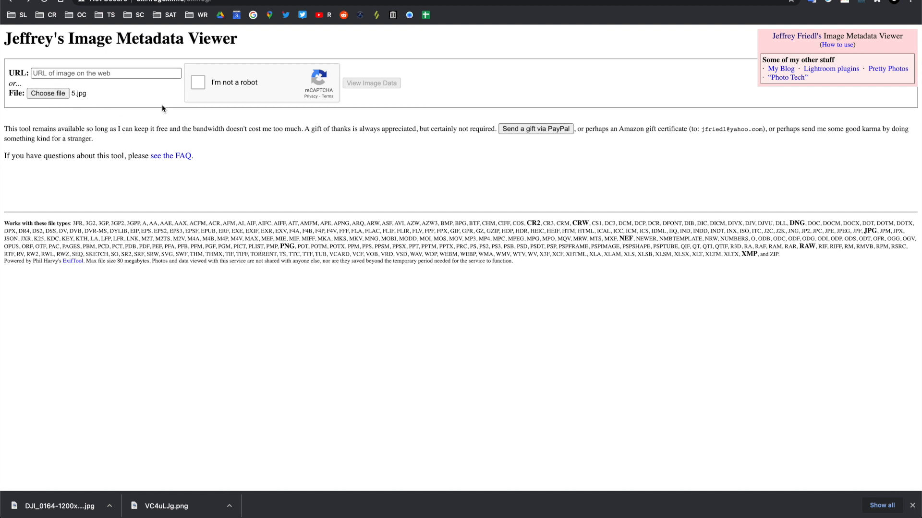
click(198, 82)
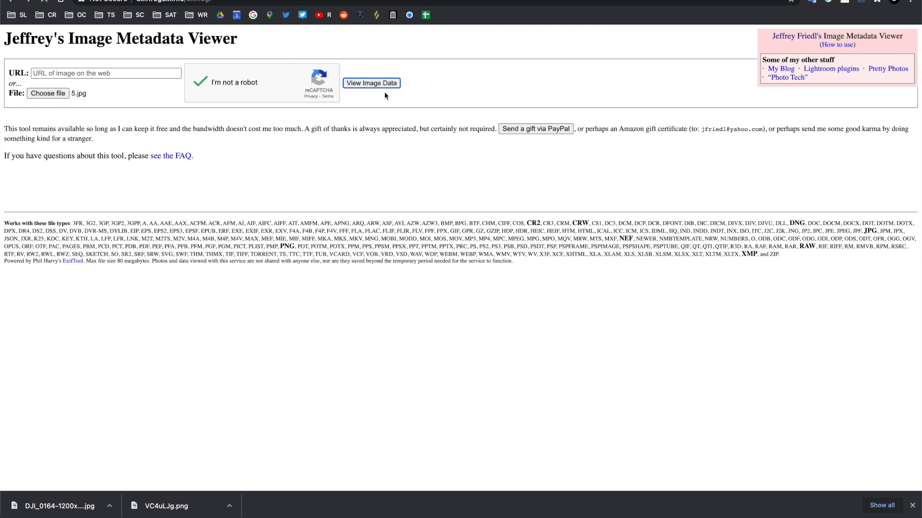
click(371, 83)
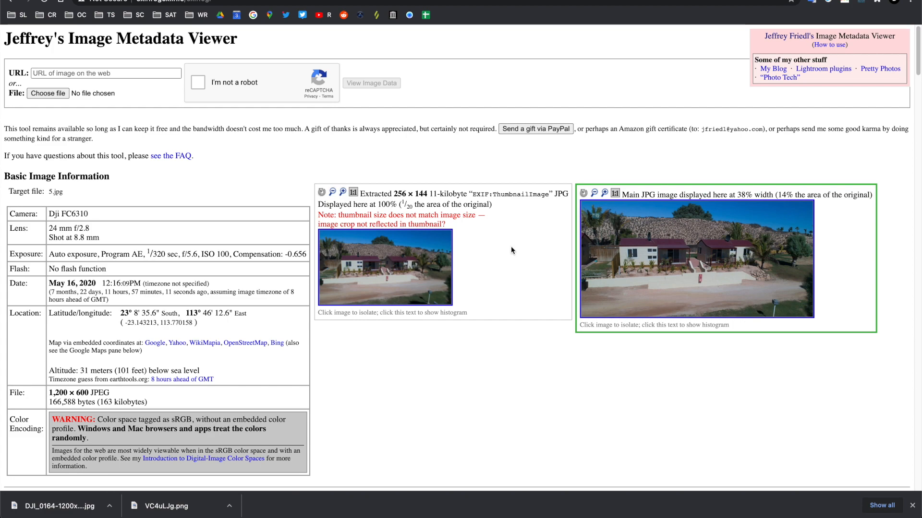
scroll(down, 3)
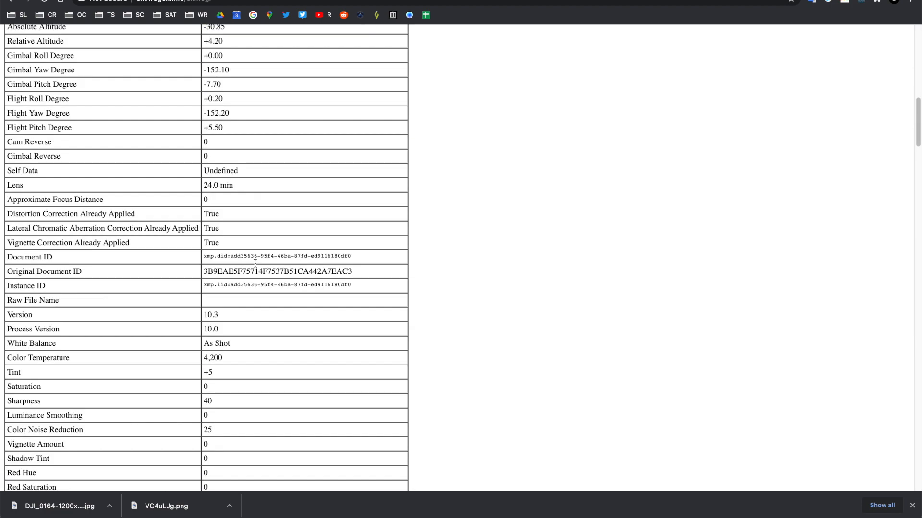
scroll(down, 3)
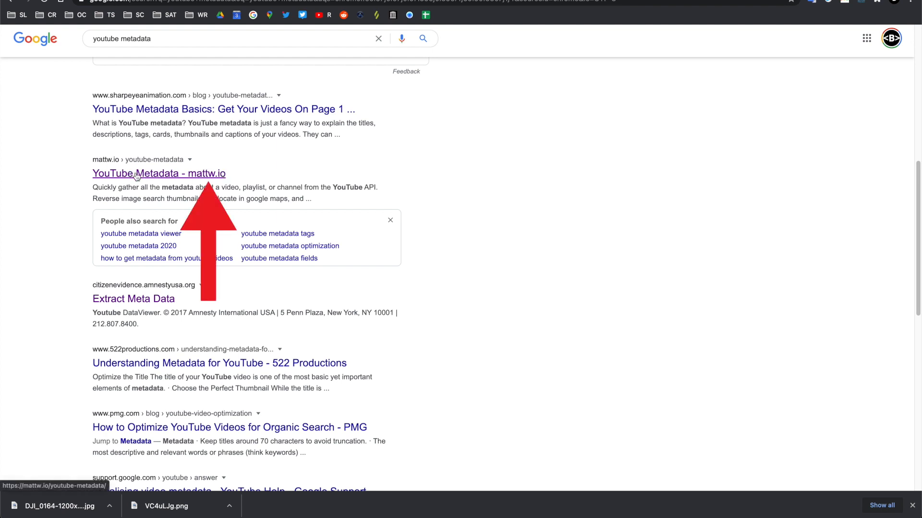
Open the 'YouTube Metadata - mattw.io' search result.
click(159, 173)
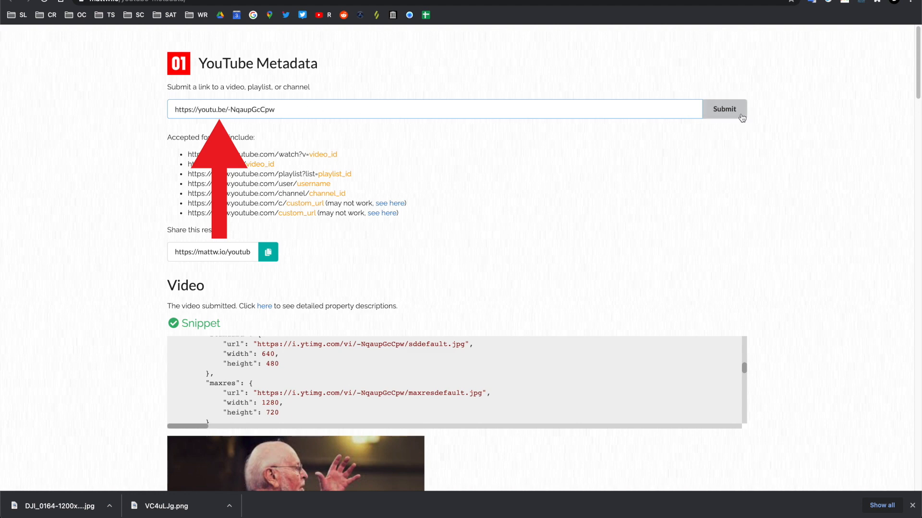
Scroll to the Musikverein Vienna location map, Status and Livestream Details sections.
scroll(down, 3)
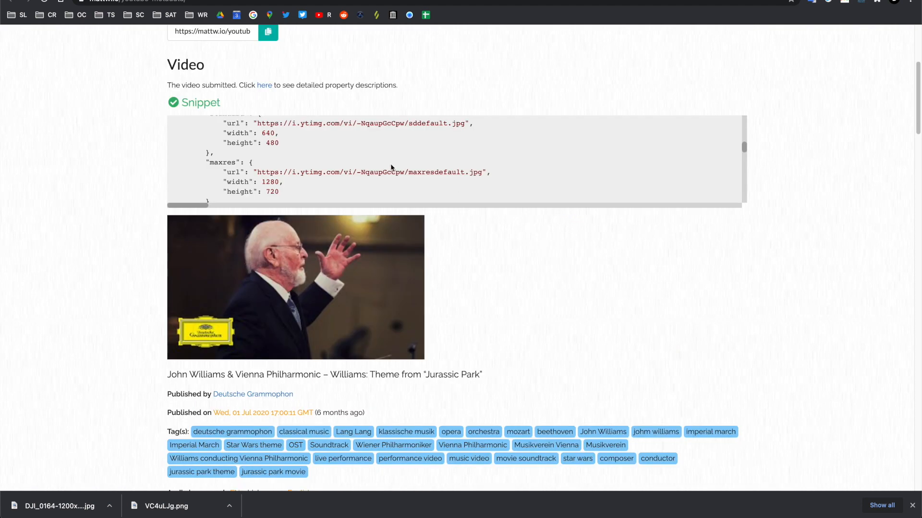
scroll(down, 3)
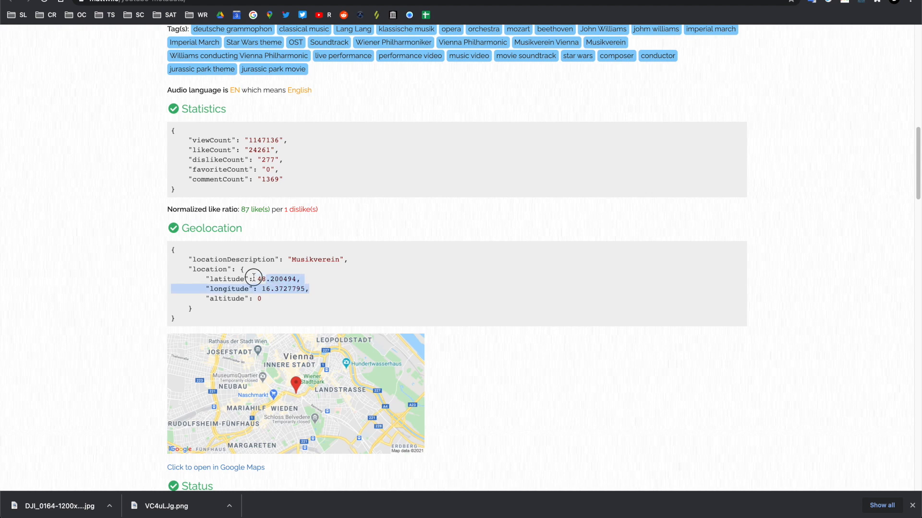
scroll(down, 3)
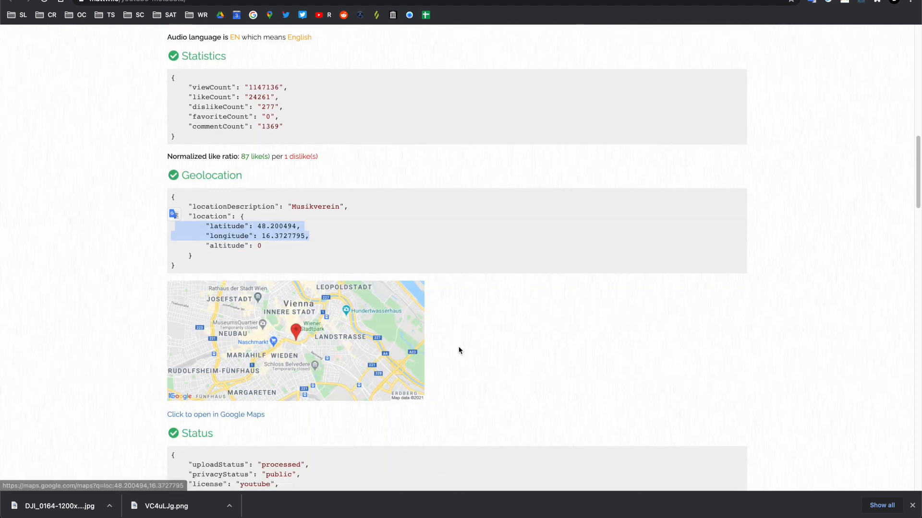
scroll(down, 3)
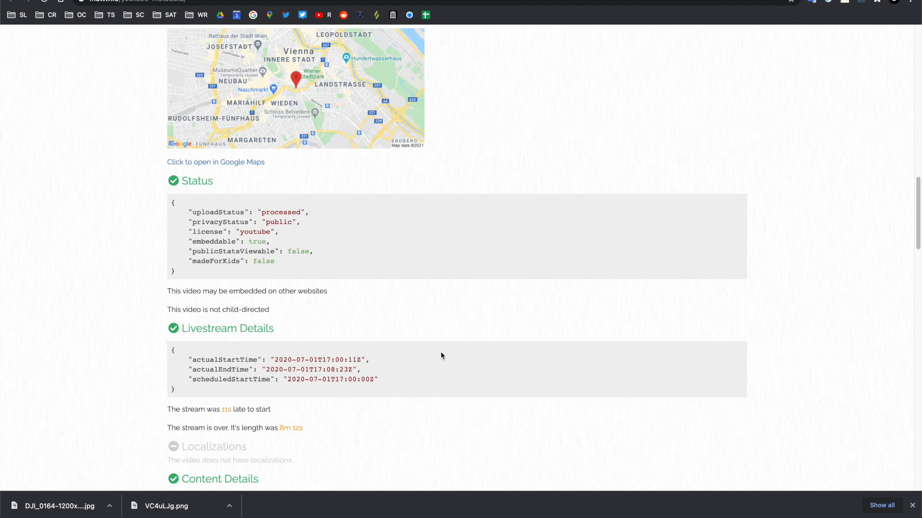
scroll(down, 3)
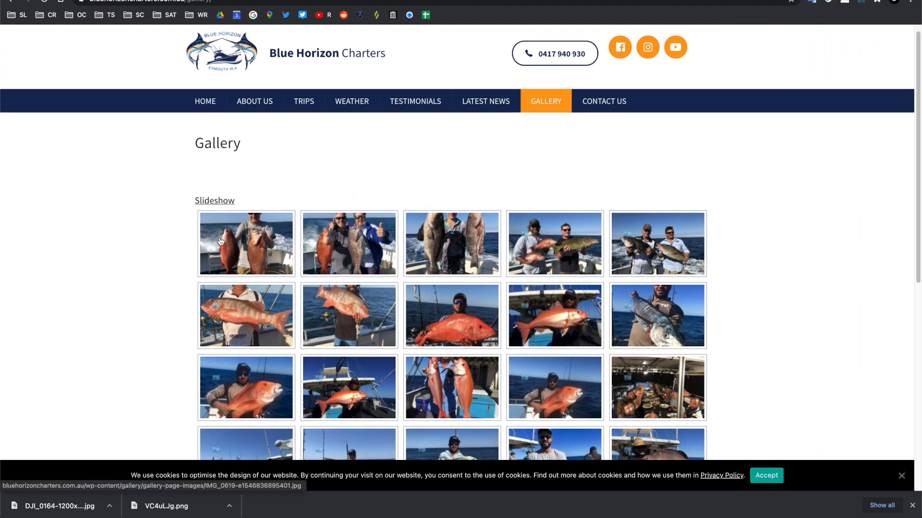
mouse_move(672, 301)
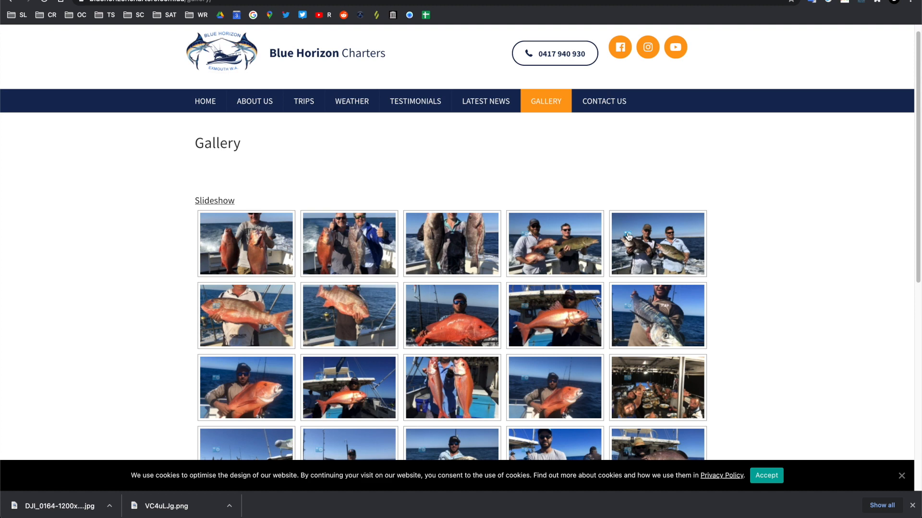
Show EXIF data for the two-men fishing photo via its right-click menu.
click(657, 244)
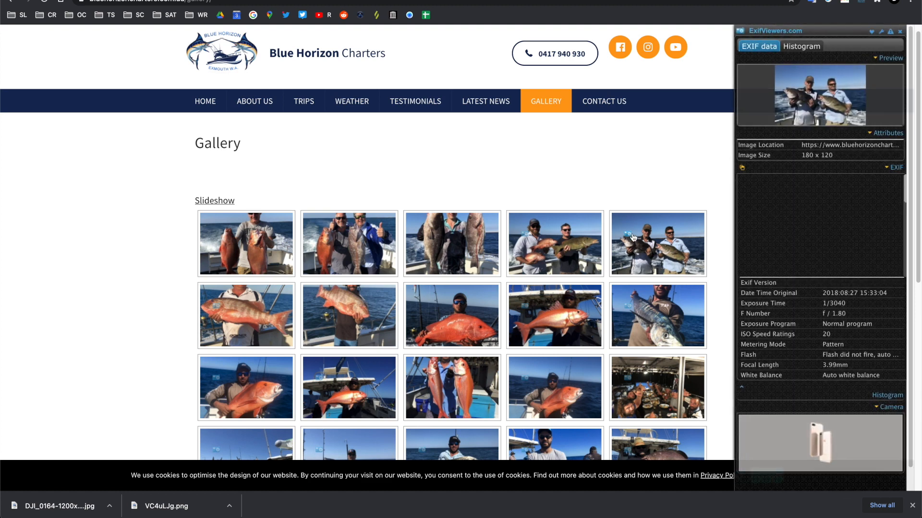
mouse_move(632, 233)
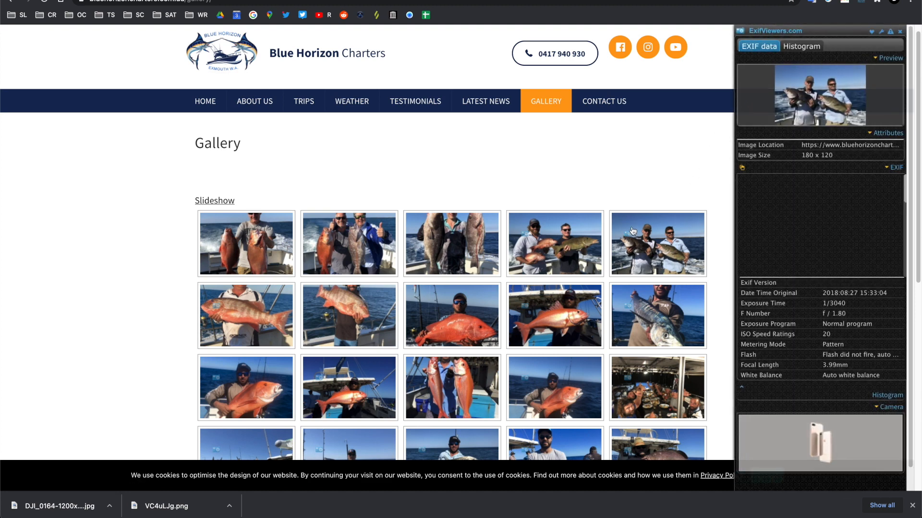
right_click(647, 241)
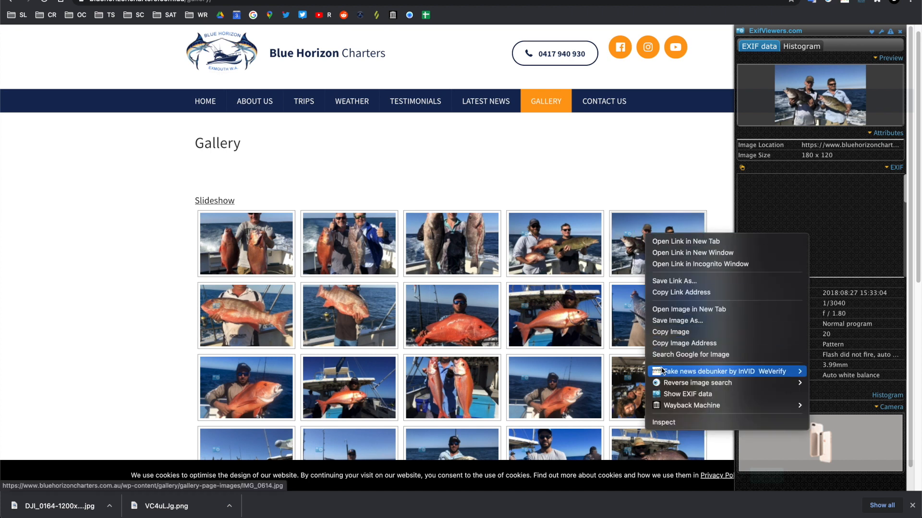
click(686, 393)
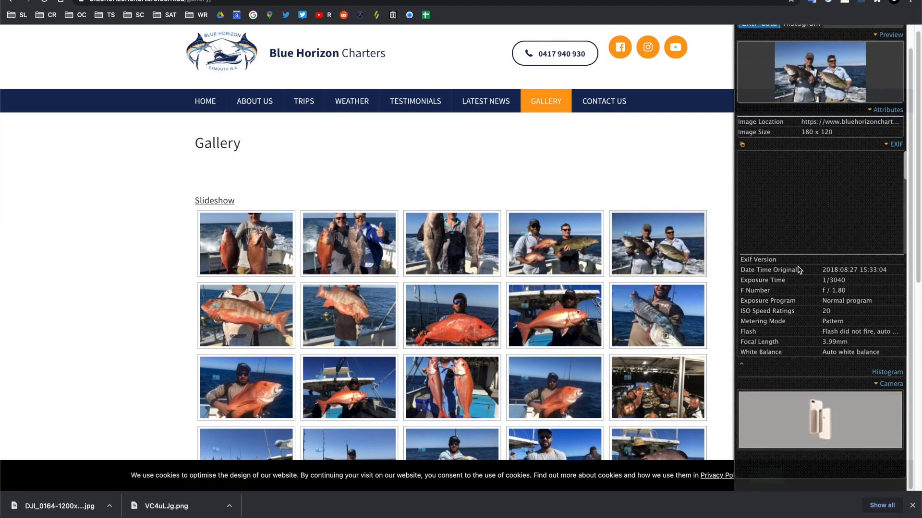
mouse_move(801, 287)
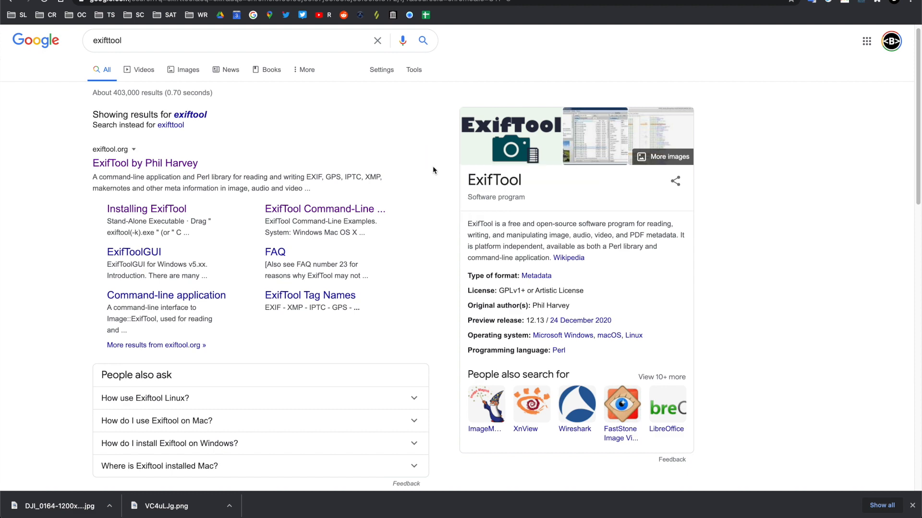
Open the 'ExifTool by Phil Harvey' search result.
click(144, 163)
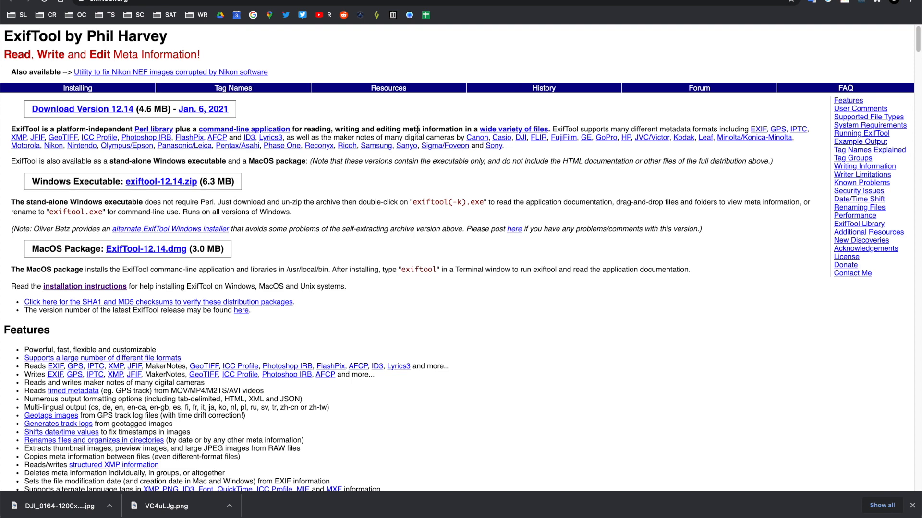
mouse_move(369, 147)
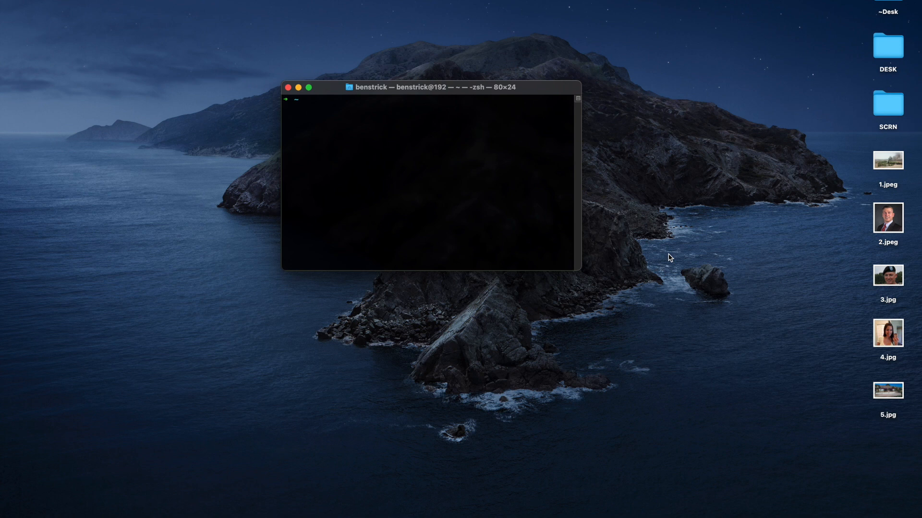
Run exiftool on the desktop image 5.jpg.
text(c)
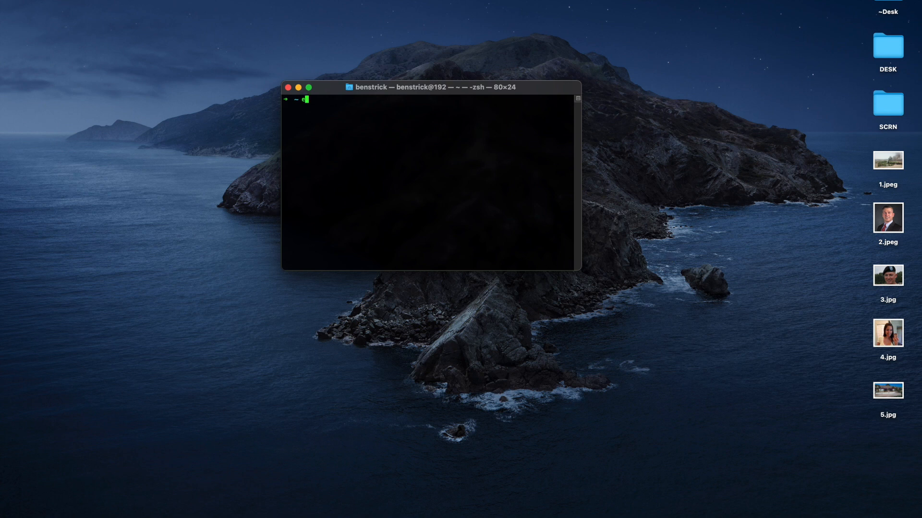
text(xiftool)
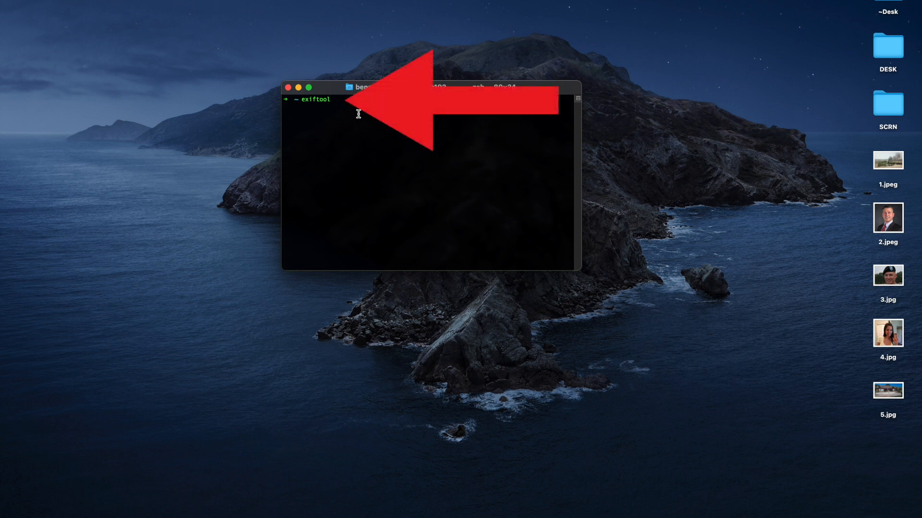
drag(887, 391, 599, 243)
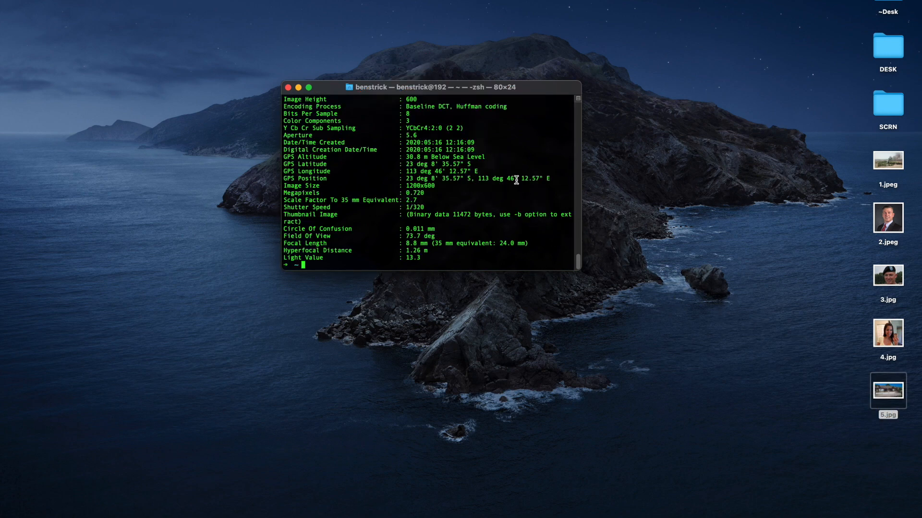
Enlarge the Terminal window and highlight the GPS Altitude and coordinate lines.
drag(581, 269, 702, 456)
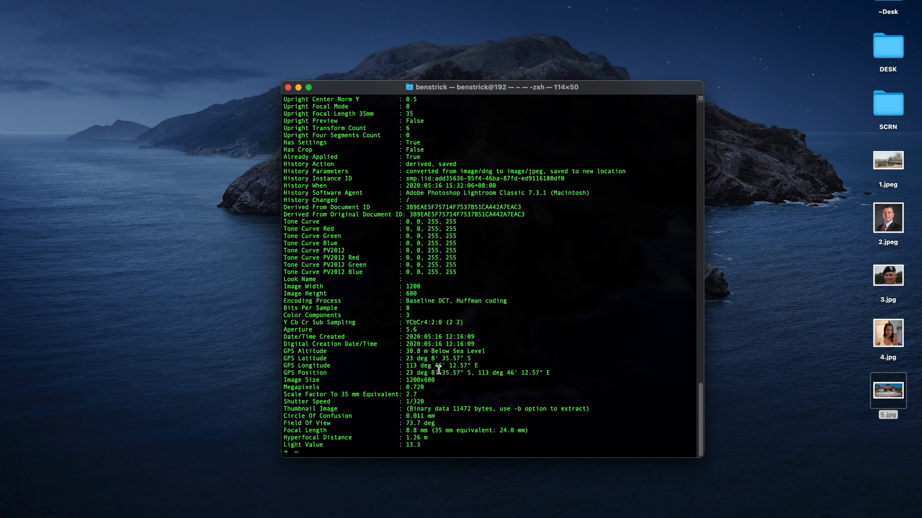
double_click(305, 352)
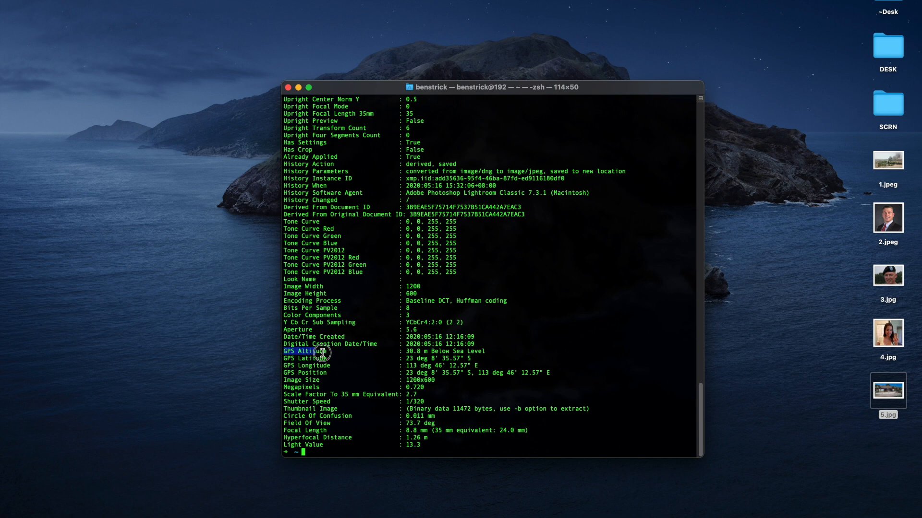
drag(321, 352, 513, 359)
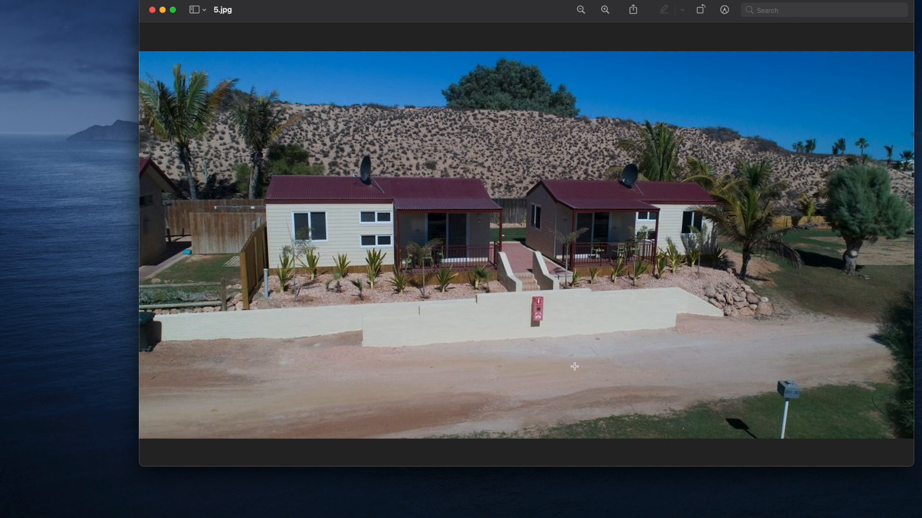
mouse_move(572, 365)
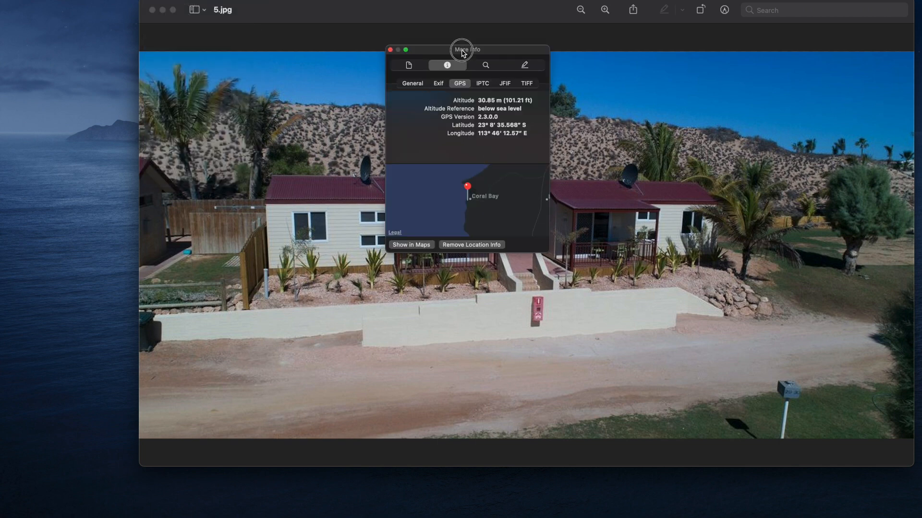
Reposition the GPS inspector window over the 5.jpg photo.
drag(465, 49, 556, 98)
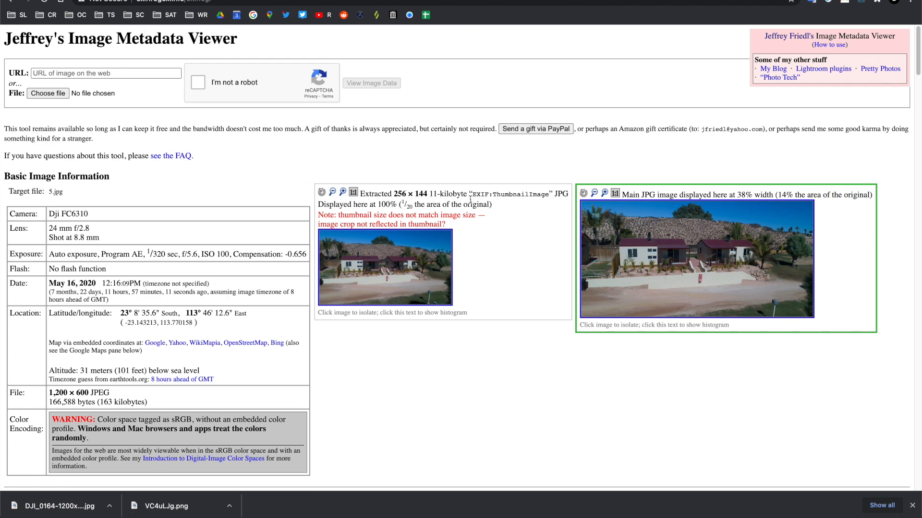
mouse_move(470, 199)
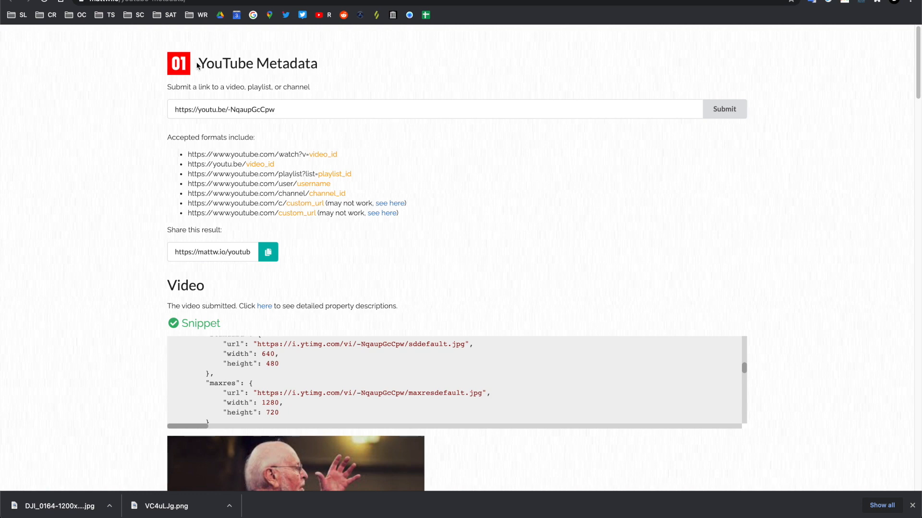
mouse_move(387, 99)
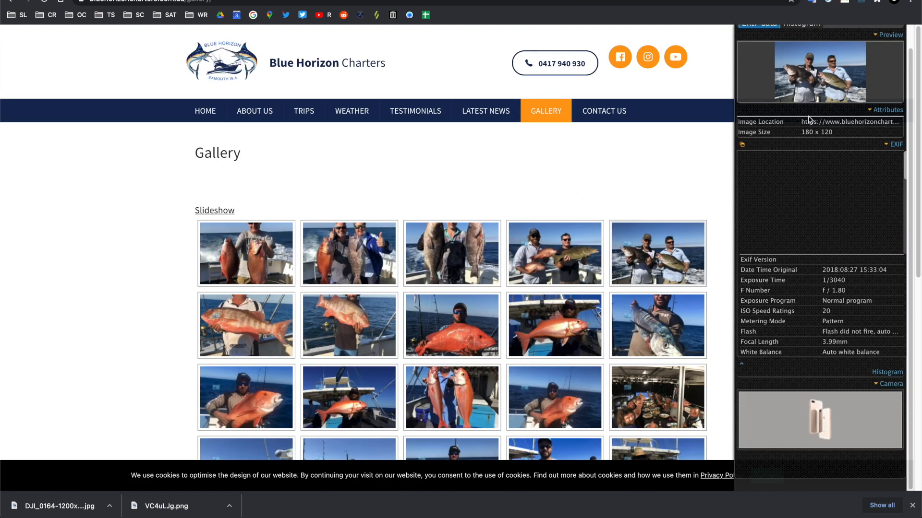
mouse_move(649, 263)
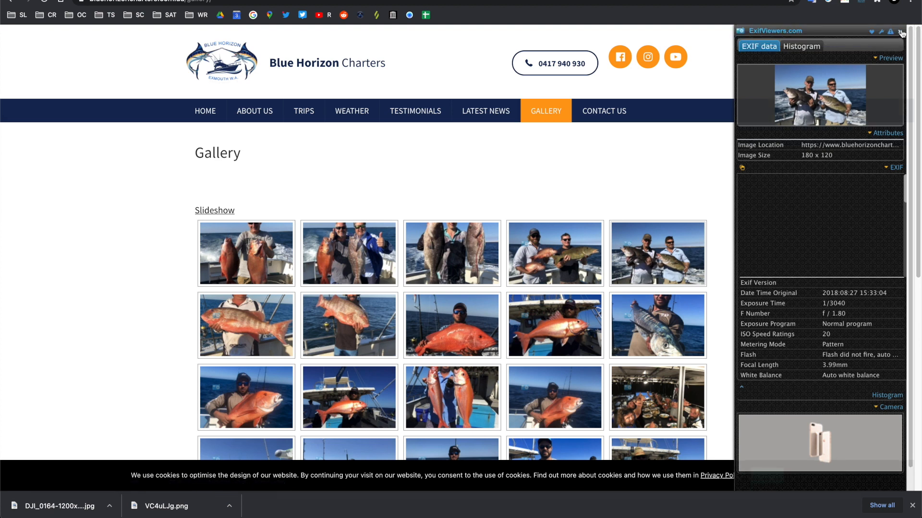
mouse_move(629, 245)
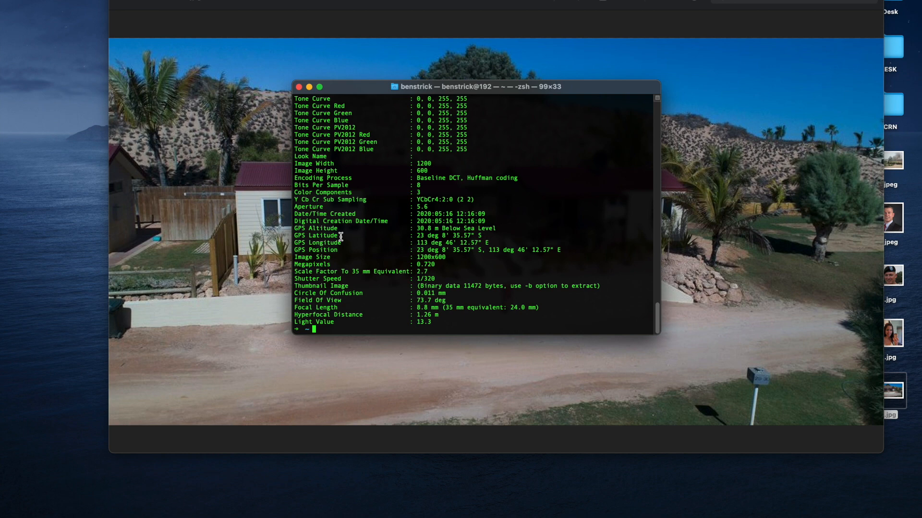
mouse_move(510, 224)
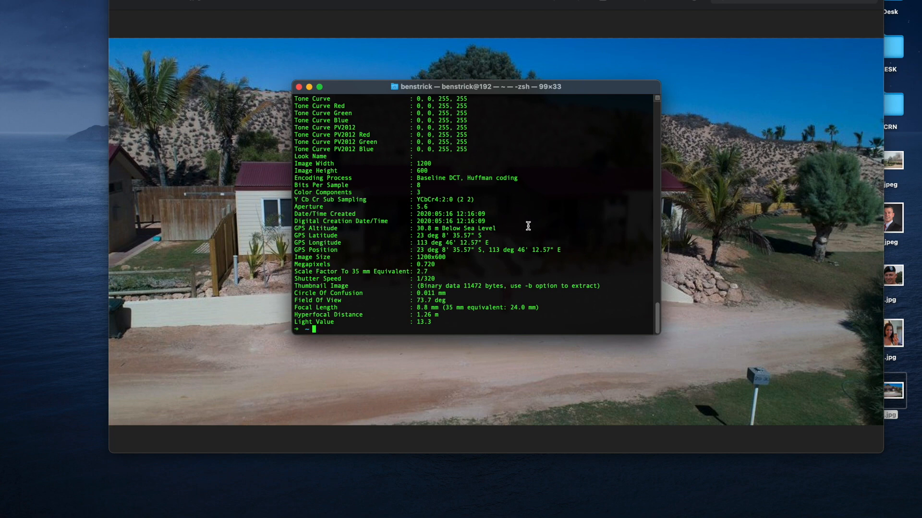
mouse_move(502, 223)
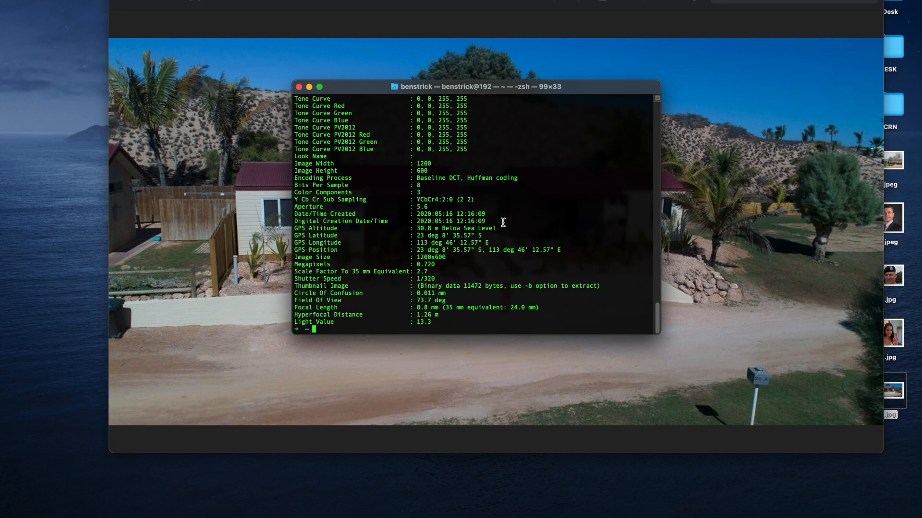